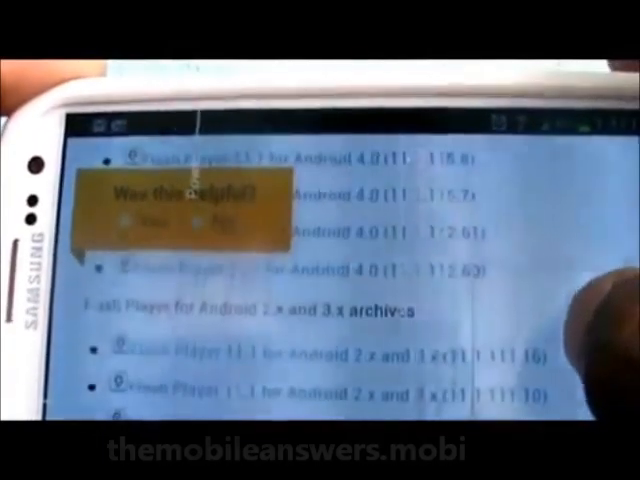
scroll("down", 3)
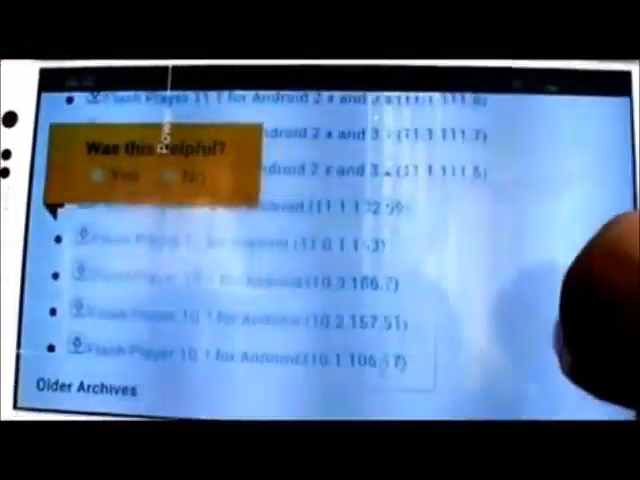